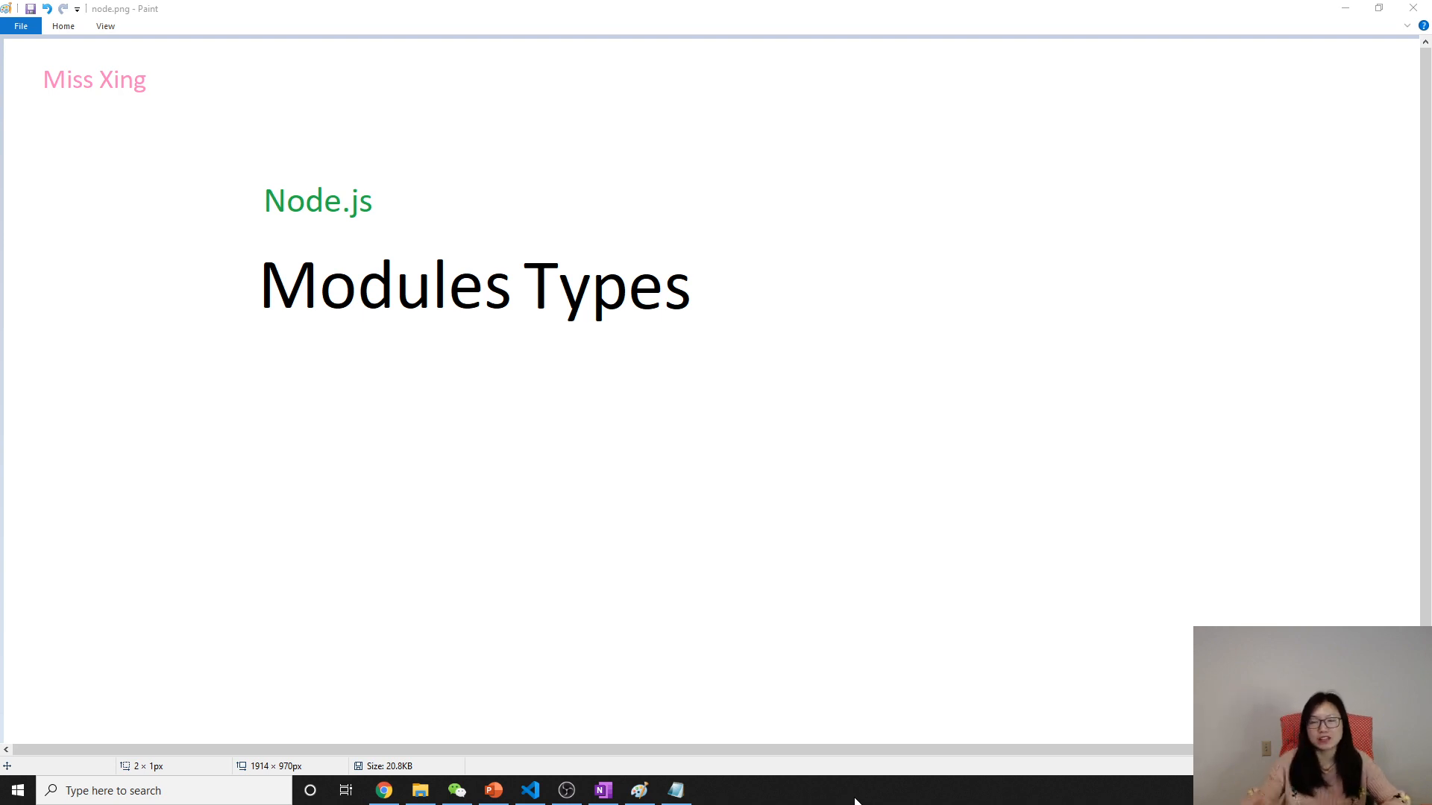
mouse_move(609, 363)
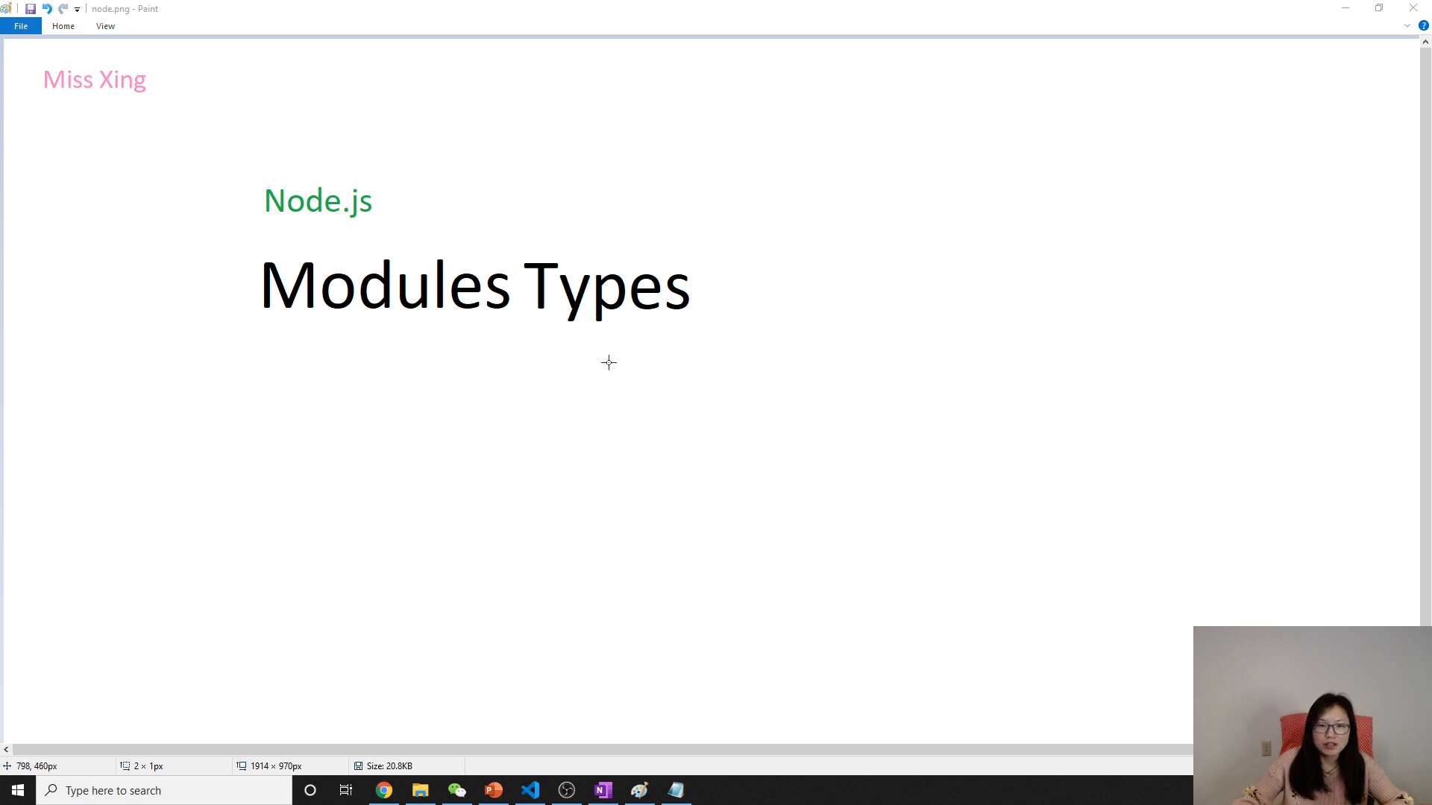
mouse_move(601, 603)
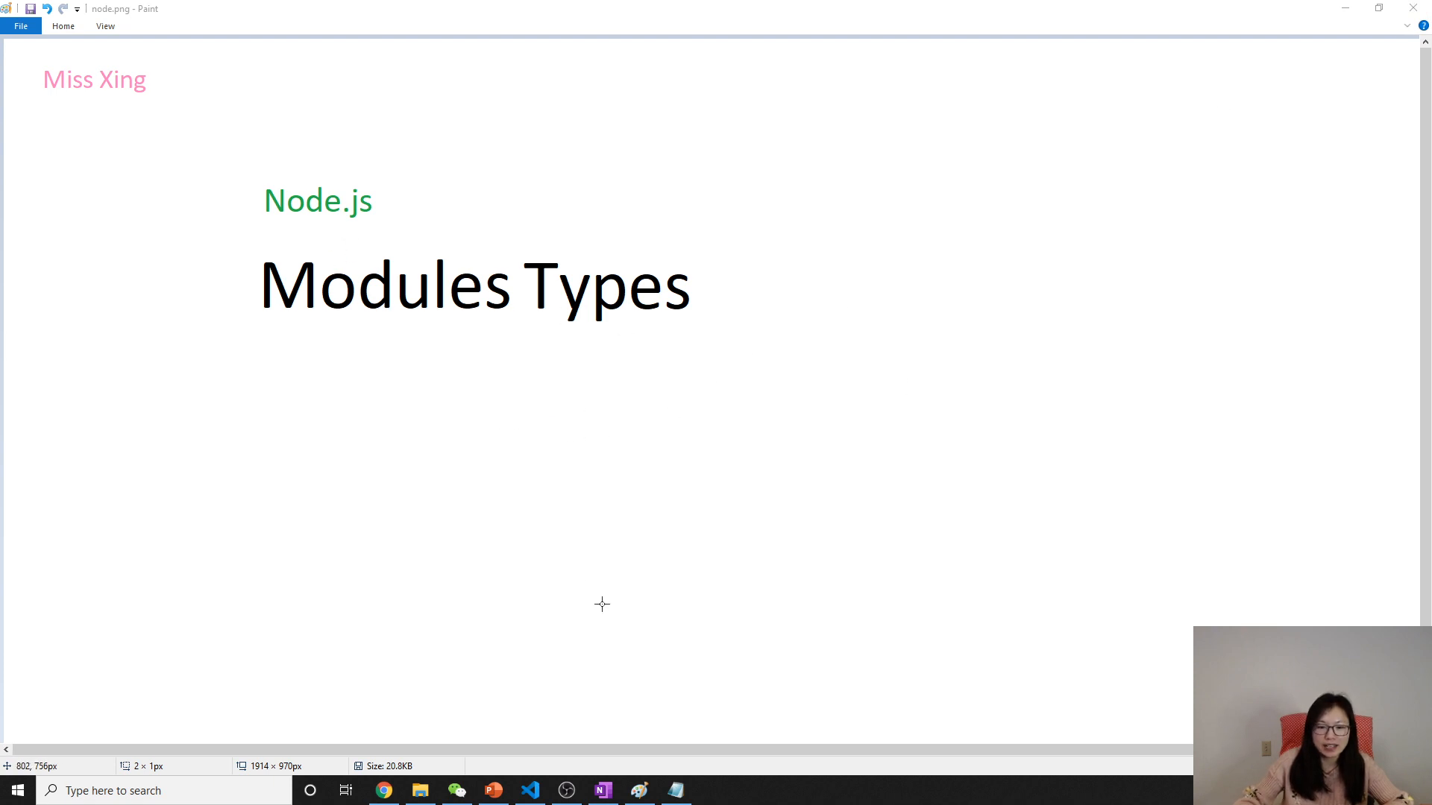
- Handwrite '1. Built-in: http, fs, stream, Buffer…' in black ink on the Module Types page
left_click(601, 790)
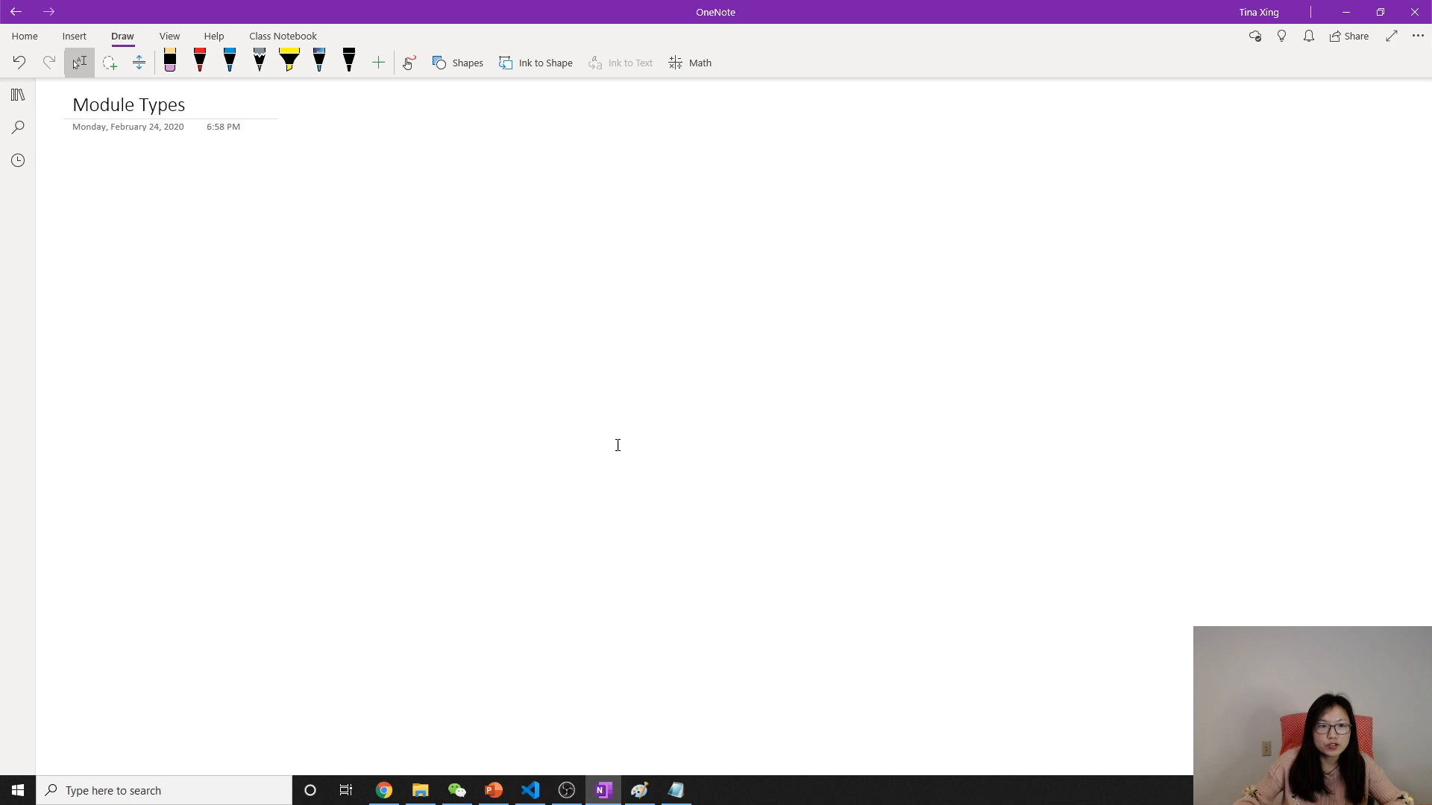
left_click(349, 62)
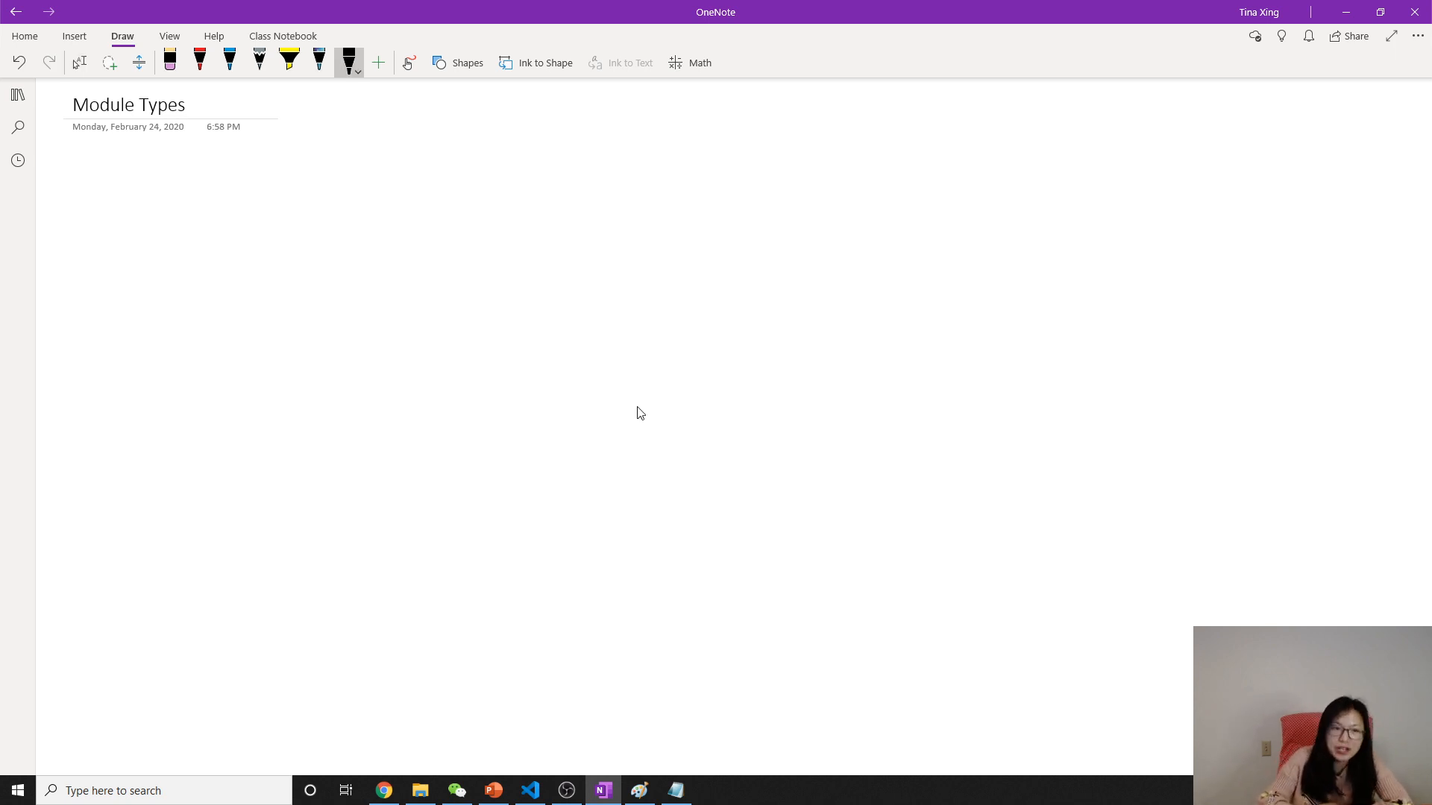
left_click_drag(162, 169, 159, 206)
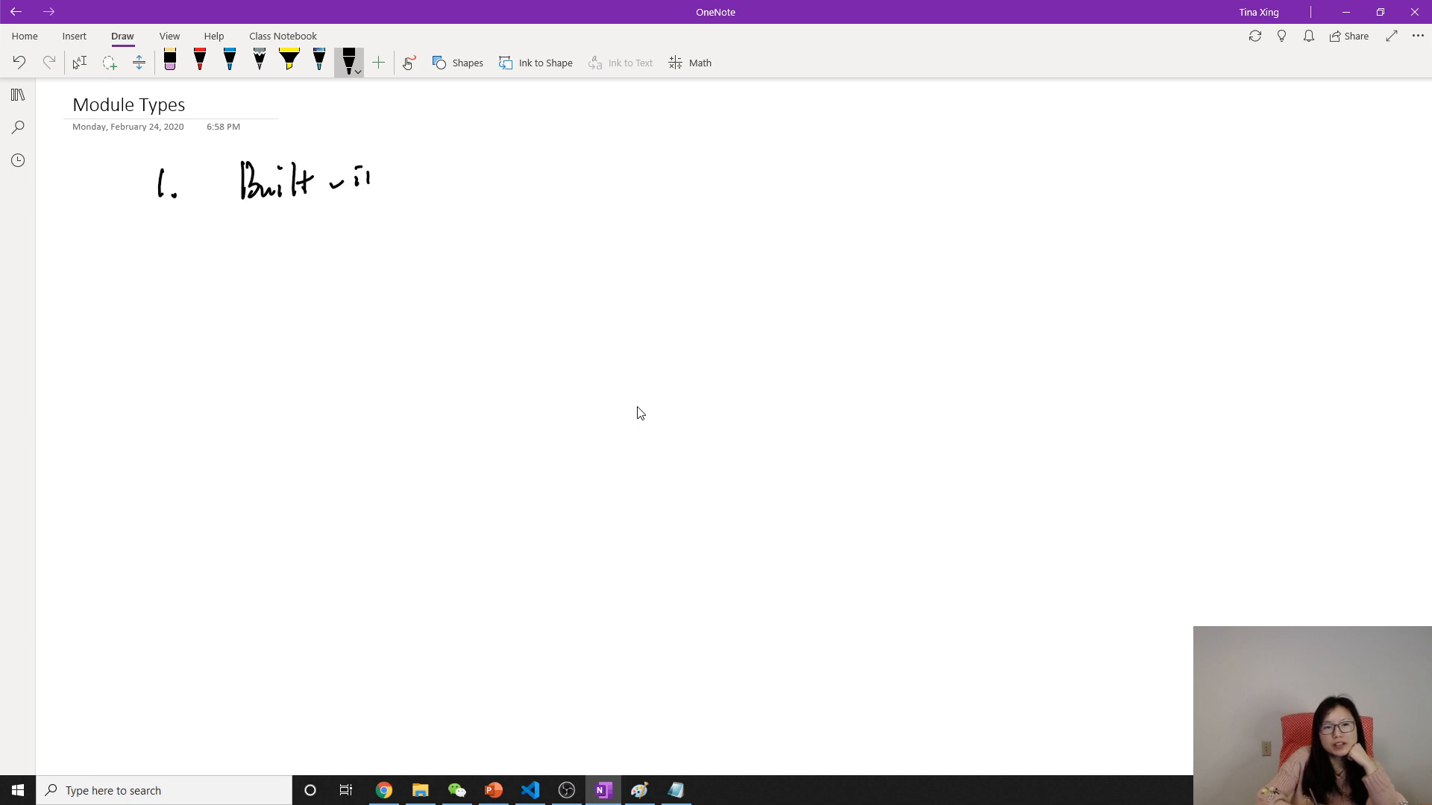
left_click_drag(361, 174, 381, 188)
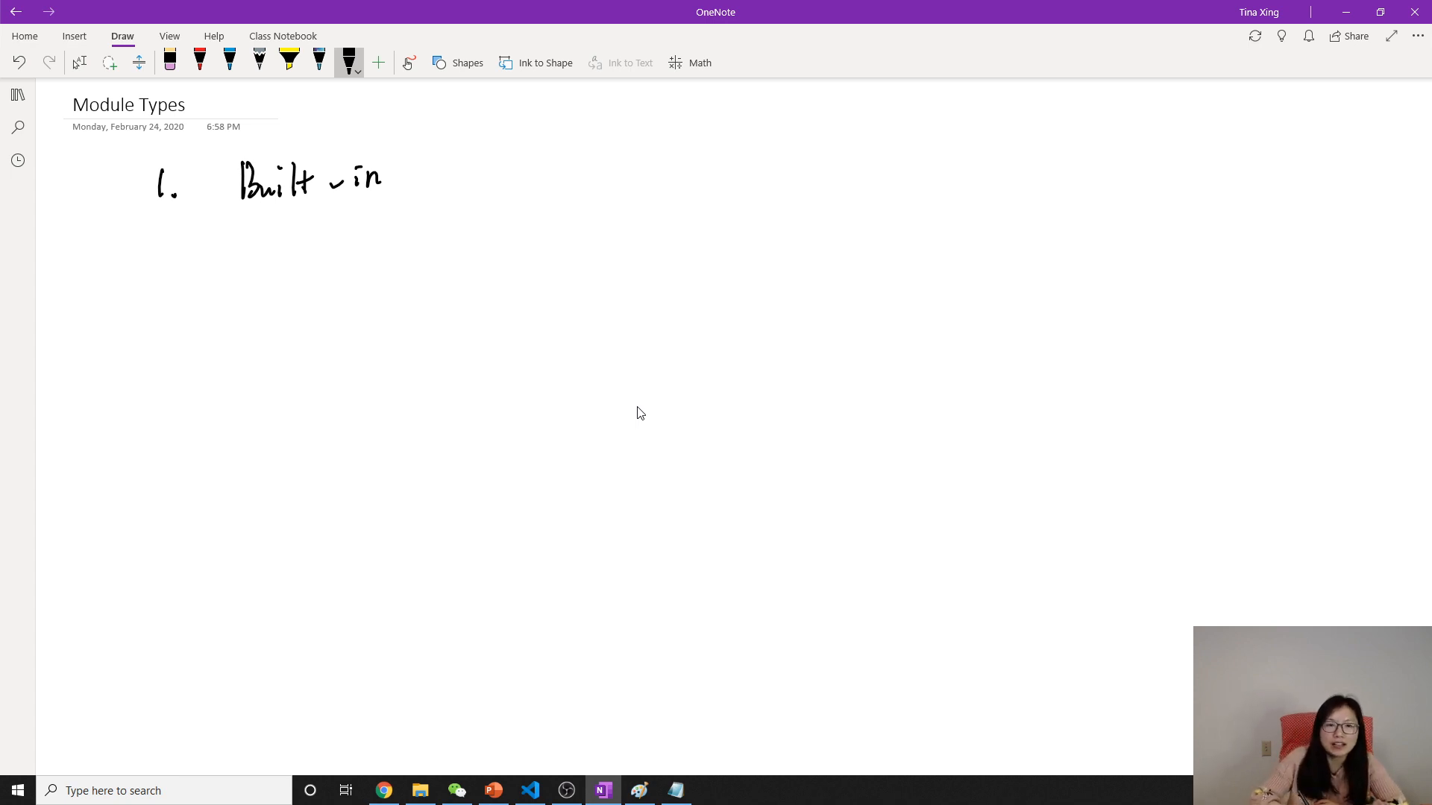
left_click_drag(430, 178, 520, 183)
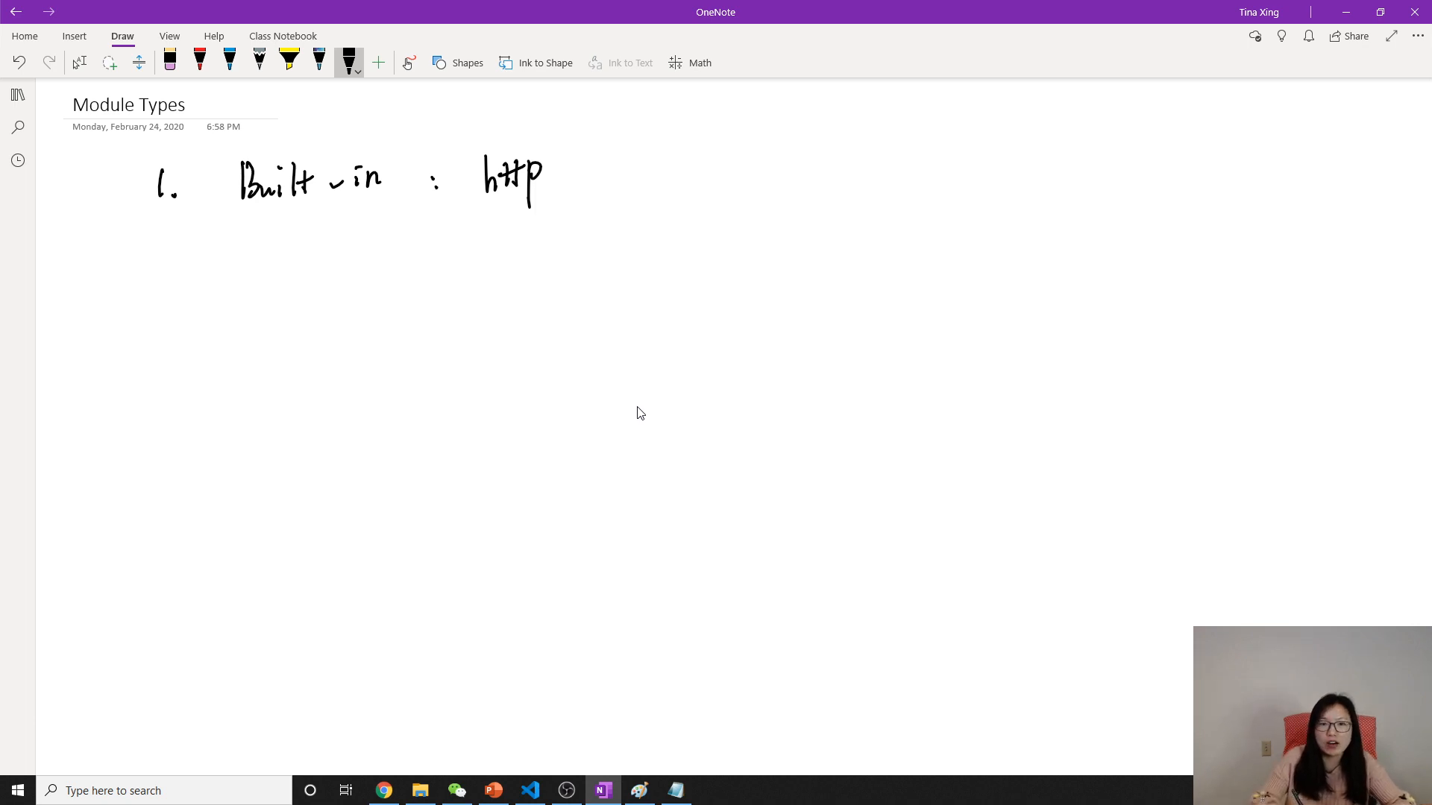
left_click_drag(552, 187, 561, 199)
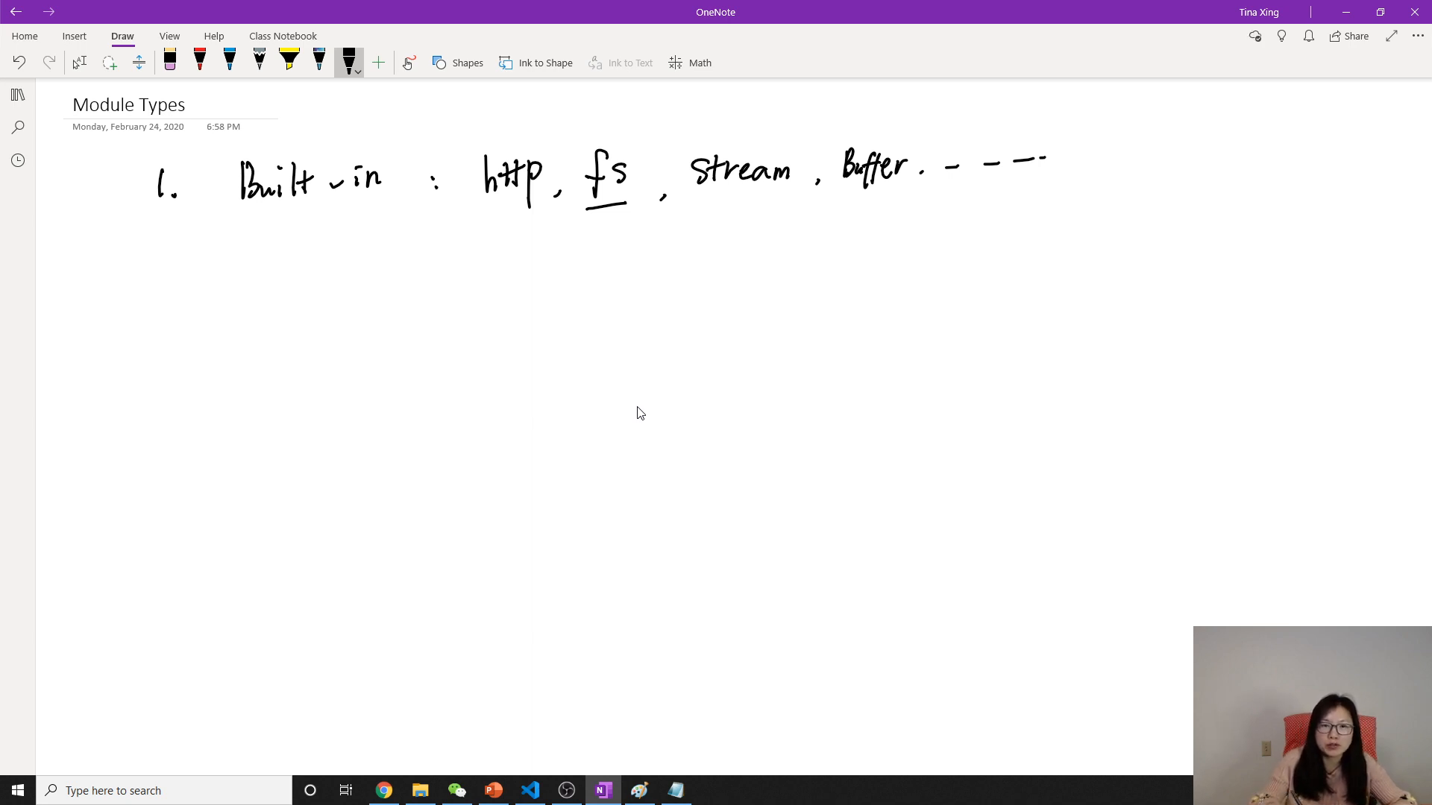
left_click_drag(487, 256, 523, 251)
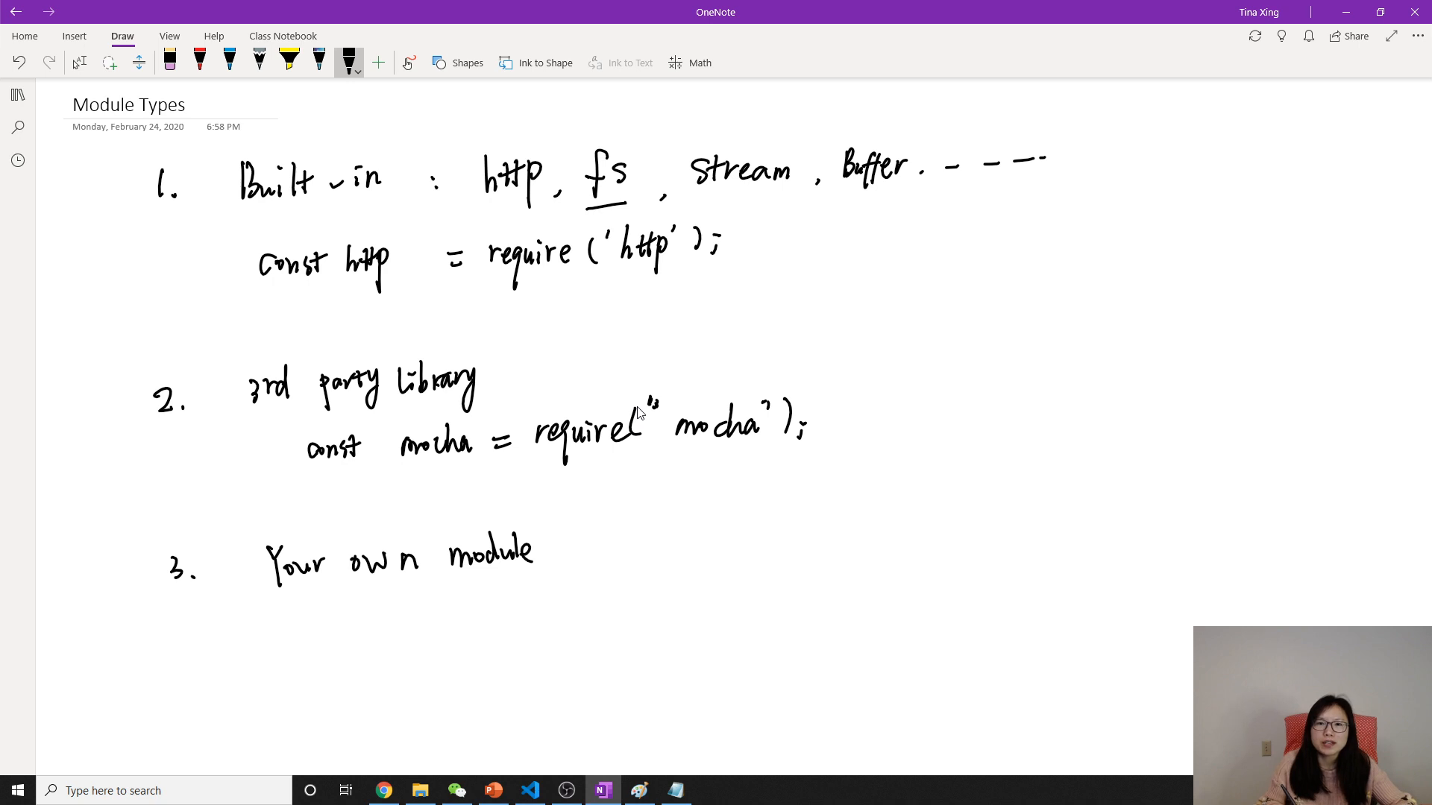
- Start sketching the own-module example below item 3 with the pen
left_click(404, 642)
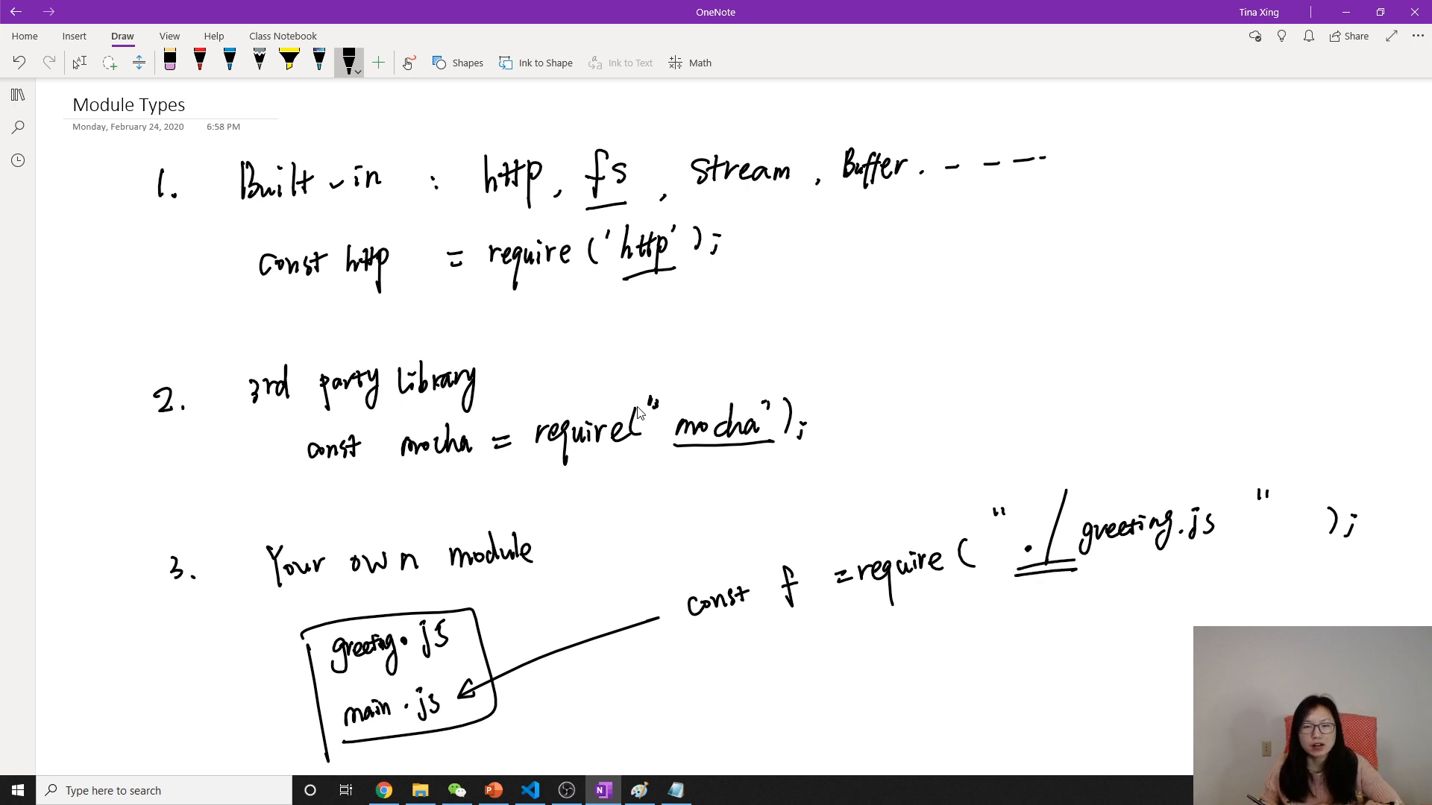
- Add the './' path mark under the require("./greeting.js") line and change ink colour
left_click(1034, 643)
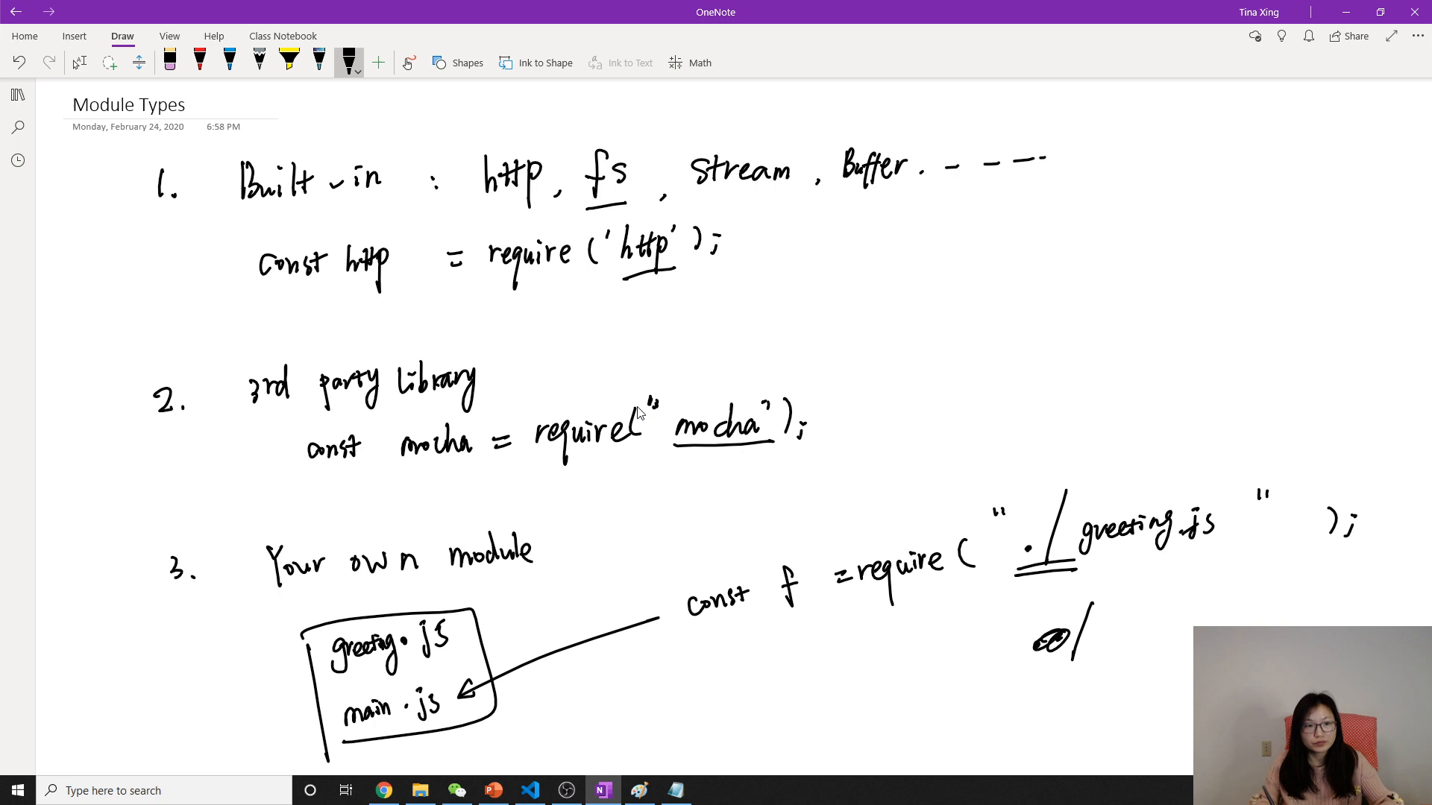
left_click(169, 62)
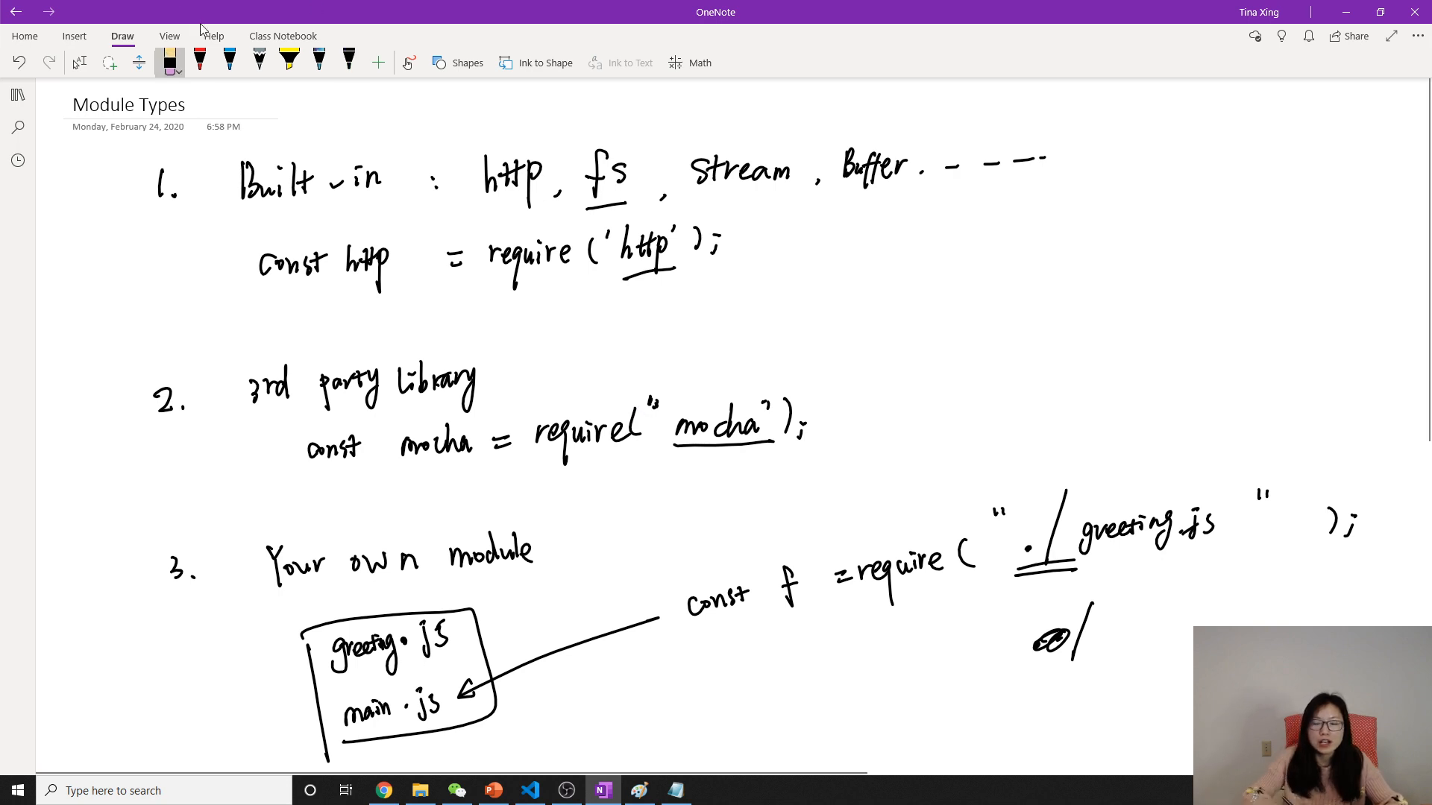